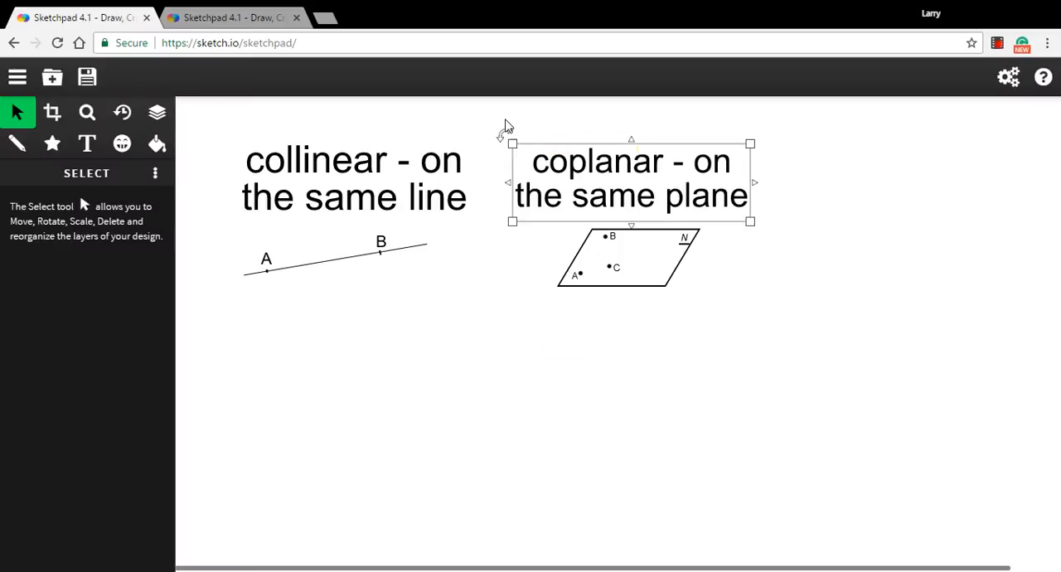
- Underline key letters of 'collinear' and mark a point C just off line AB with the pencil
{"action": "left_click", "coordinate": [355, 179]}
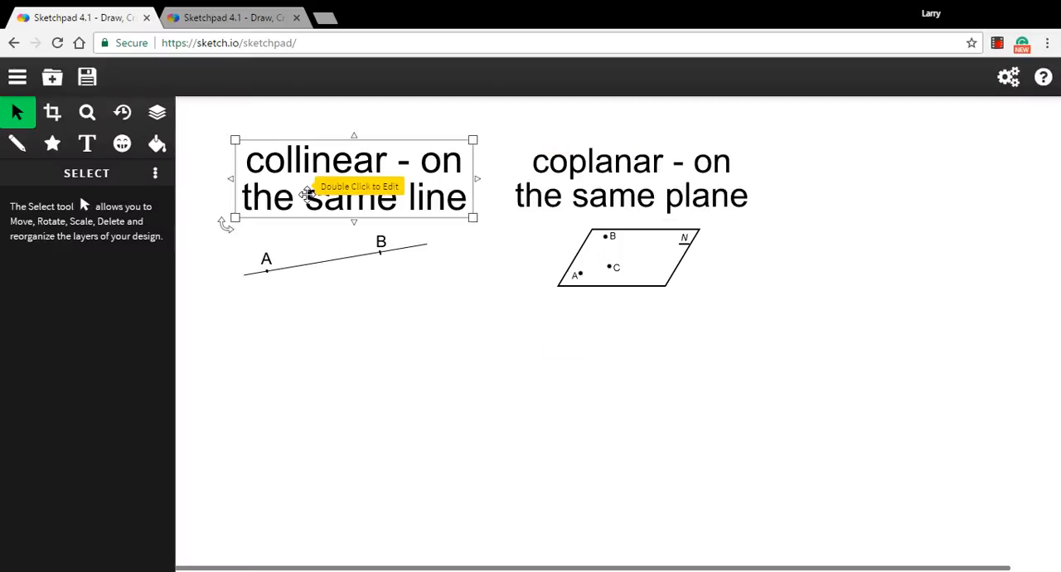
{"action": "left_click", "coordinate": [630, 179]}
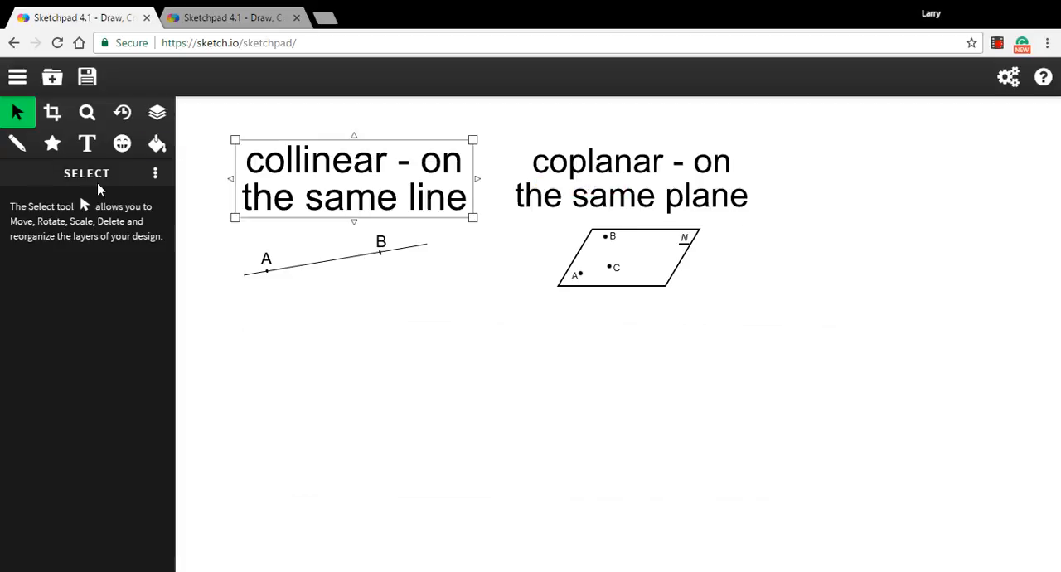
{"action": "left_click", "coordinate": [16, 143]}
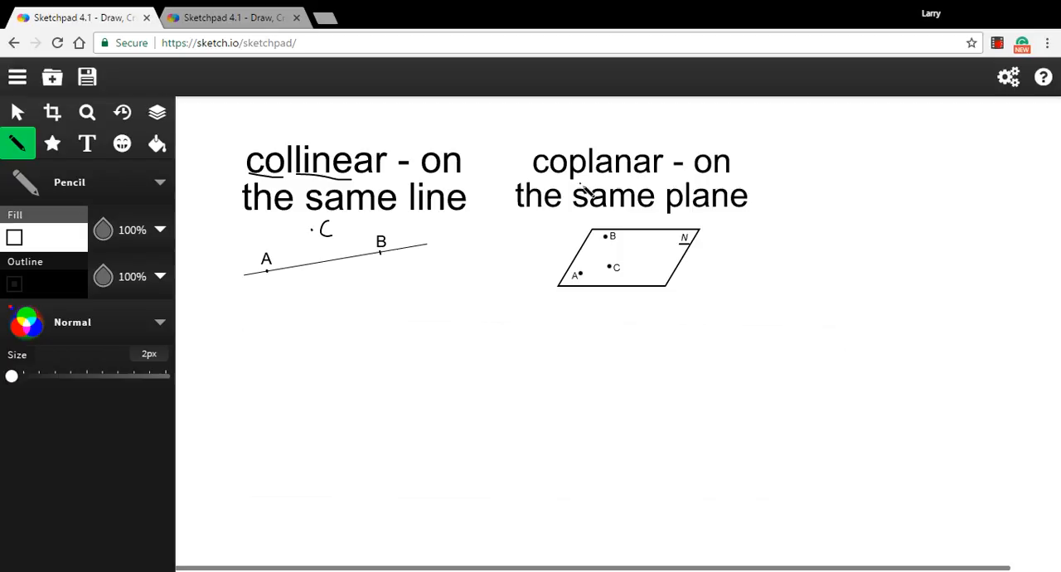
{"action": "mouse_move", "coordinate": [605, 174]}
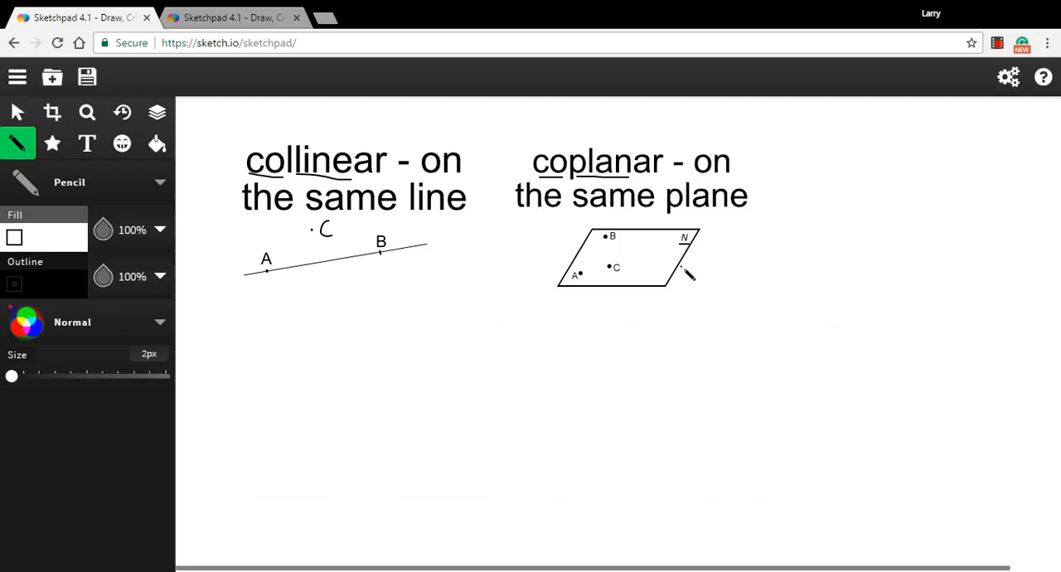
- Underline 'coplan', draw arrows extending plane N outward, and mark a point above it
{"action": "left_click_drag", "start_coordinate": [688, 249], "coordinate": [737, 262]}
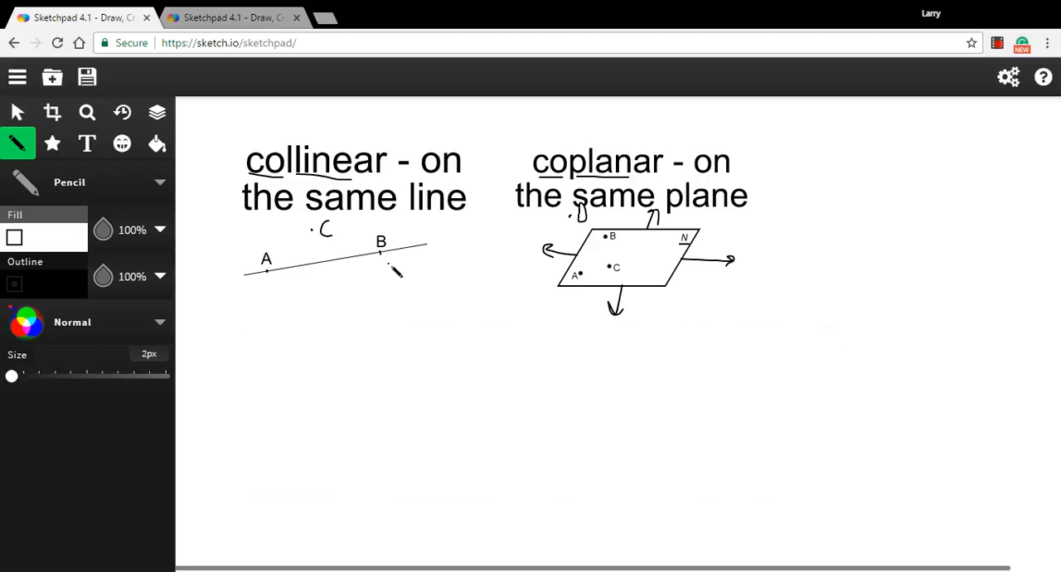
{"action": "left_click", "coordinate": [16, 113]}
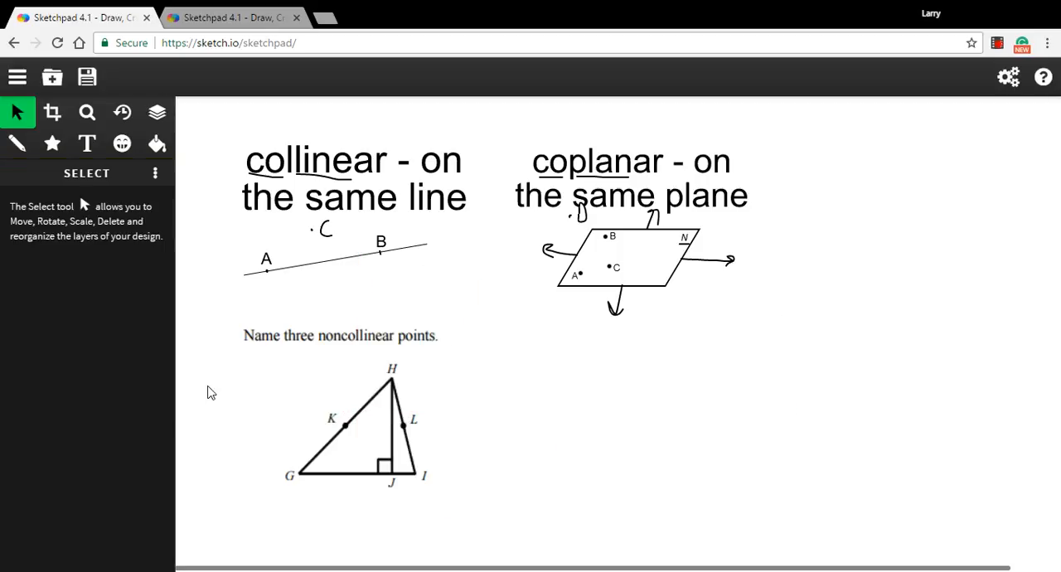
- Circle points K, L and H on the triangle as three noncollinear points
{"action": "left_click", "coordinate": [17, 142]}
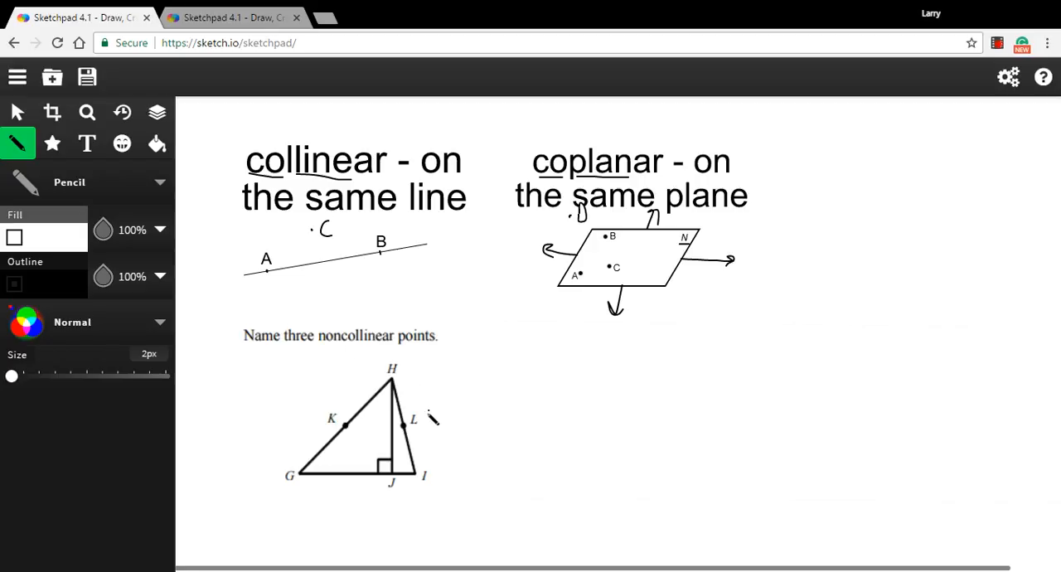
{"action": "left_click_drag", "start_coordinate": [423, 406], "coordinate": [412, 448]}
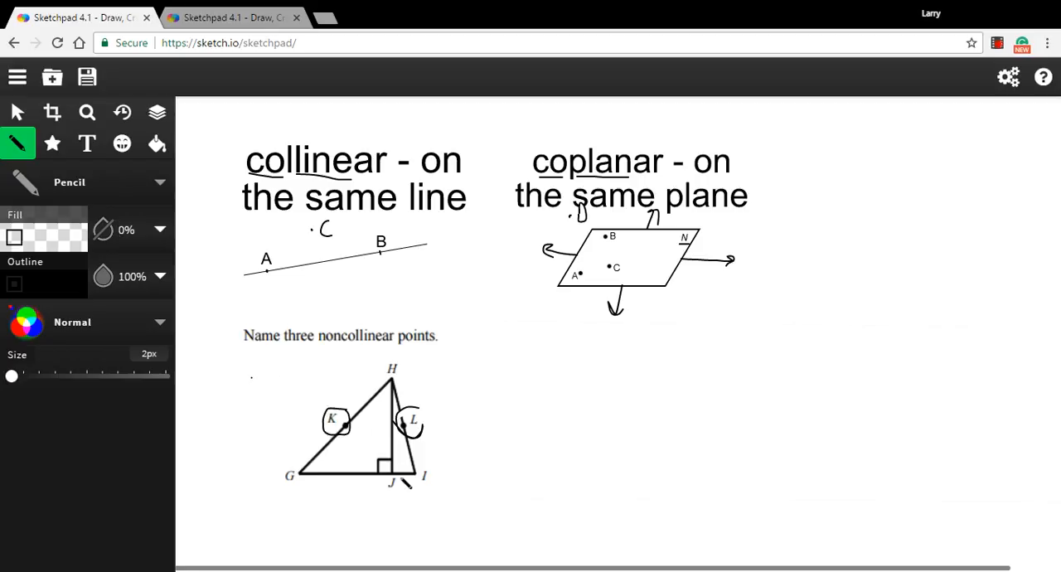
{"action": "left_click_drag", "start_coordinate": [382, 478], "coordinate": [401, 489]}
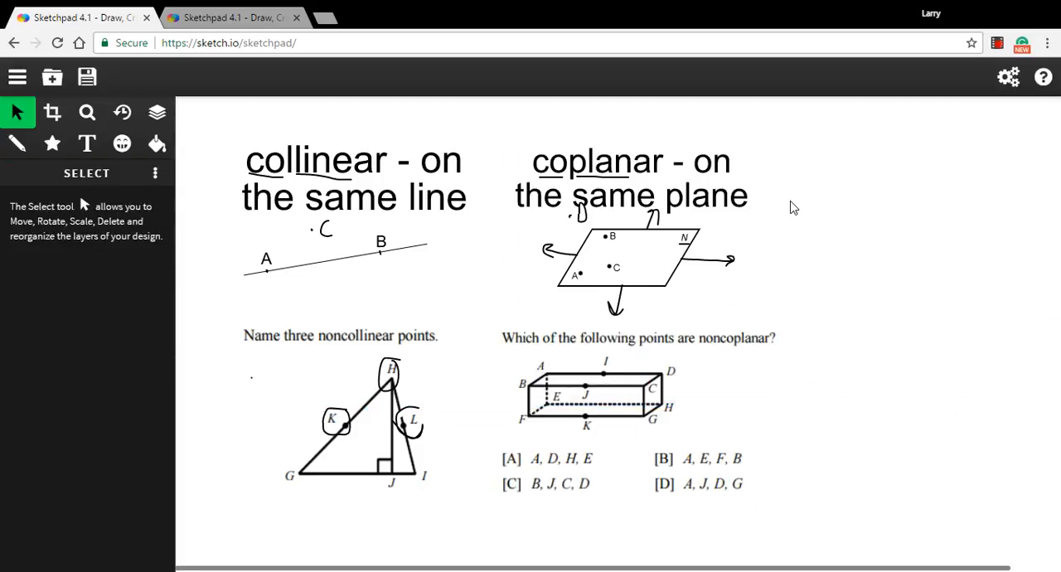
- Underline 'noncoplanar', mark point I on the box's top edge, and strike out choices A and B
{"action": "left_click", "coordinate": [17, 142]}
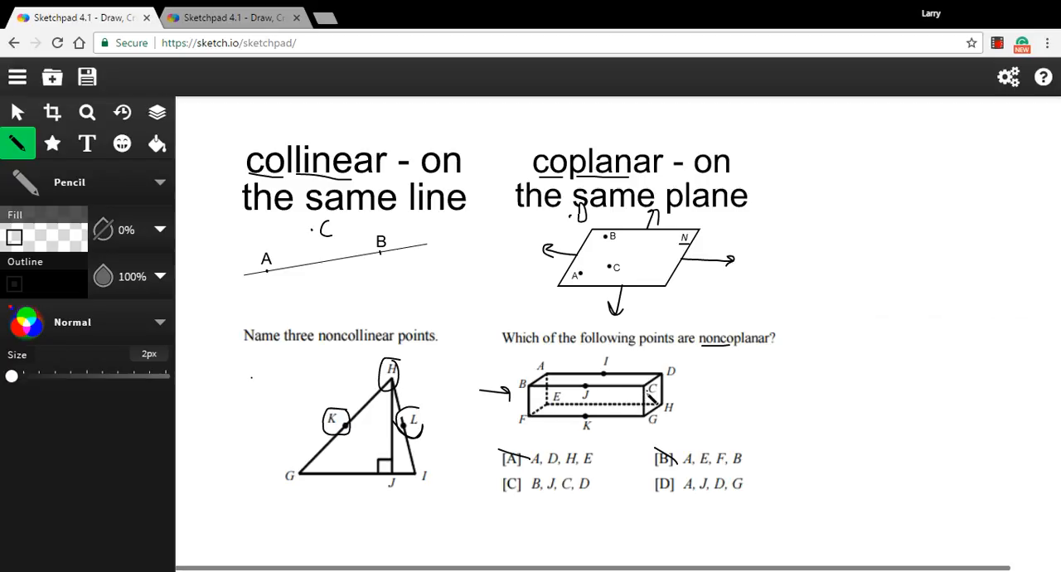
{"action": "left_click_drag", "start_coordinate": [681, 375], "coordinate": [690, 389]}
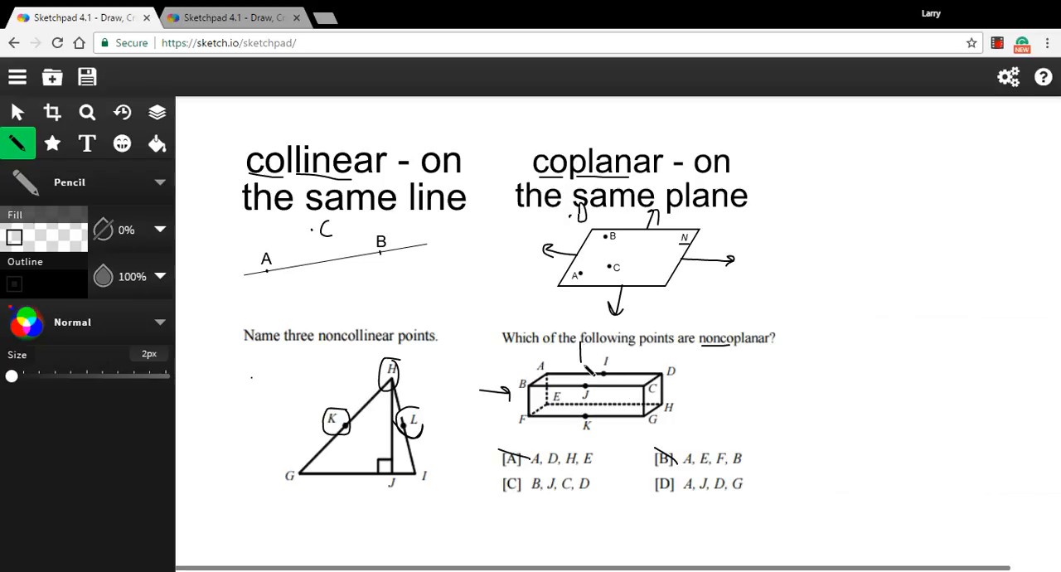
{"action": "left_click_drag", "start_coordinate": [688, 374], "coordinate": [678, 391]}
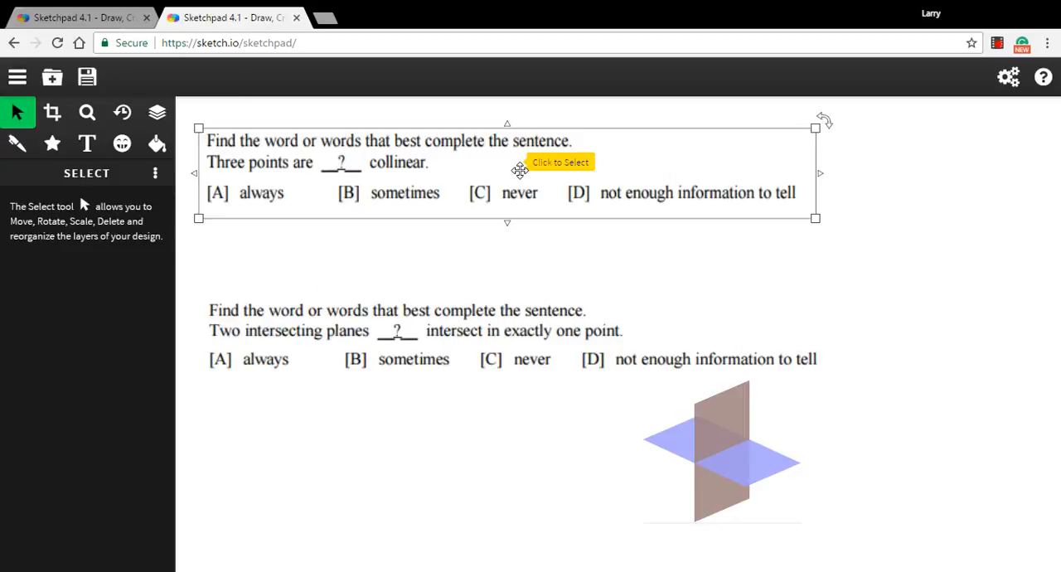
- Deselect the problem, switch to the pen, and show the brush-type palette
{"action": "left_click", "coordinate": [579, 122]}
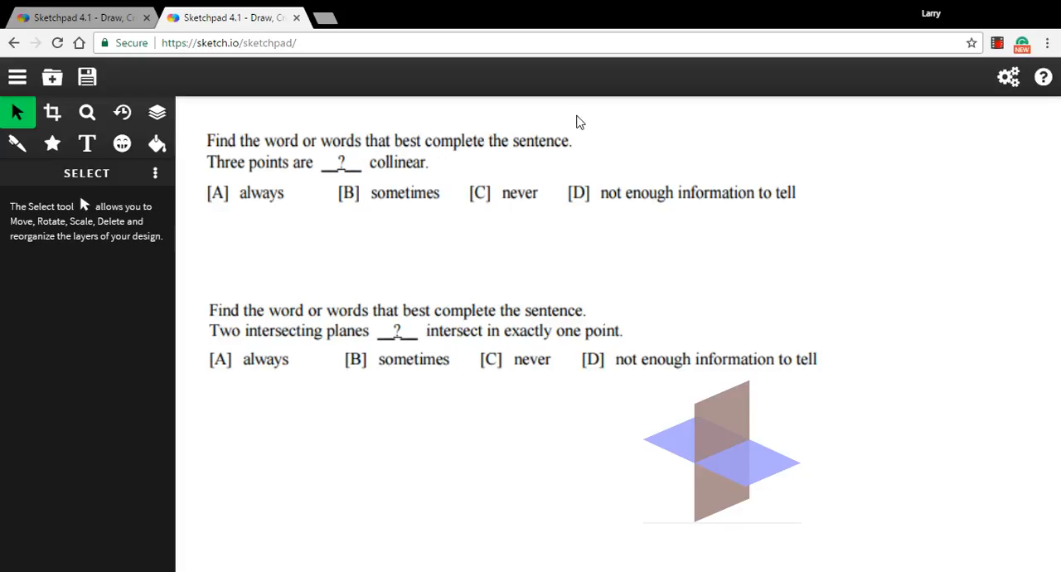
{"action": "mouse_move", "coordinate": [19, 145]}
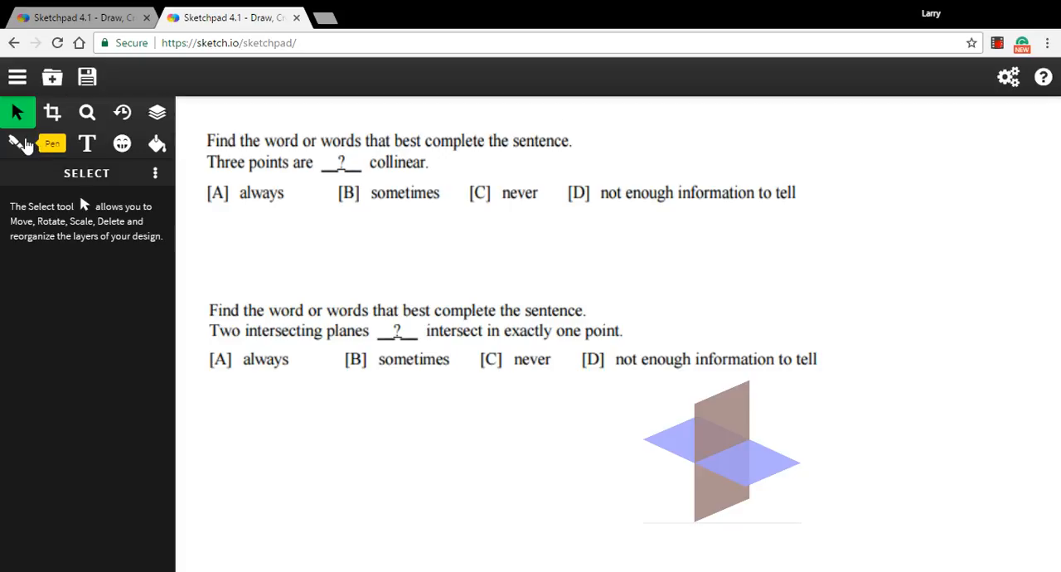
{"action": "left_click", "coordinate": [16, 142]}
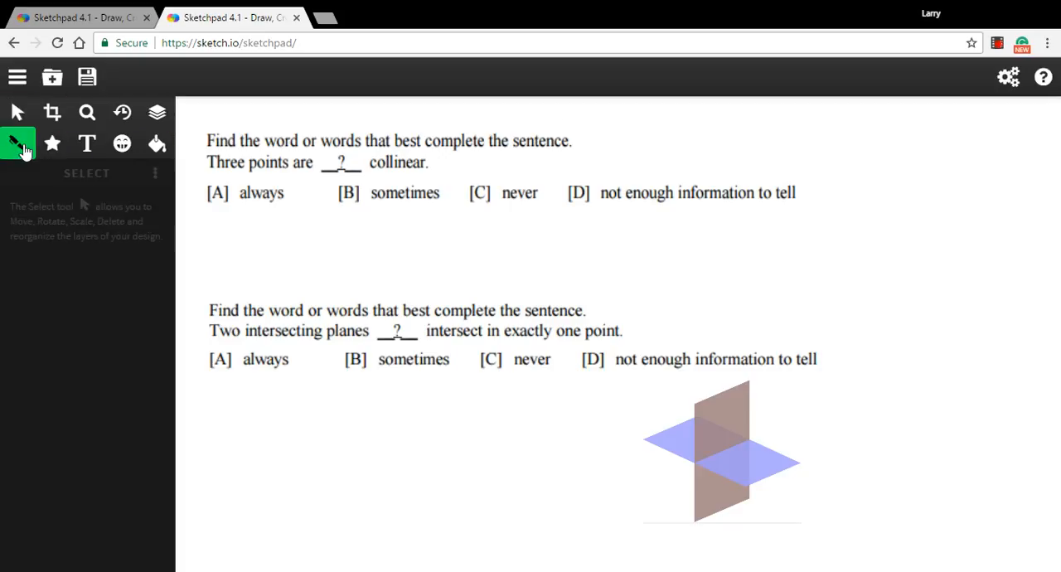
{"action": "left_click", "coordinate": [18, 143]}
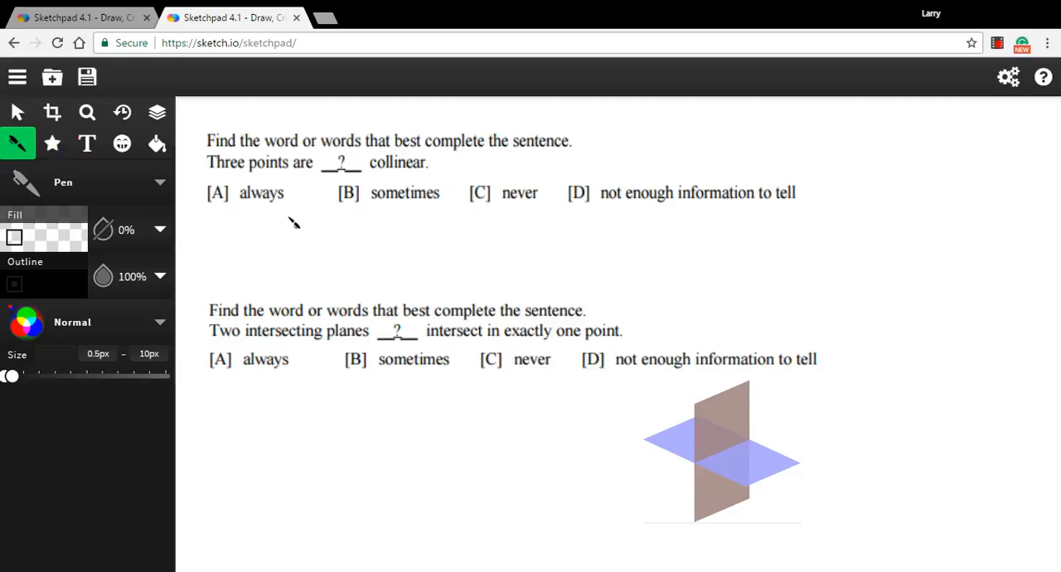
{"action": "mouse_move", "coordinate": [405, 209]}
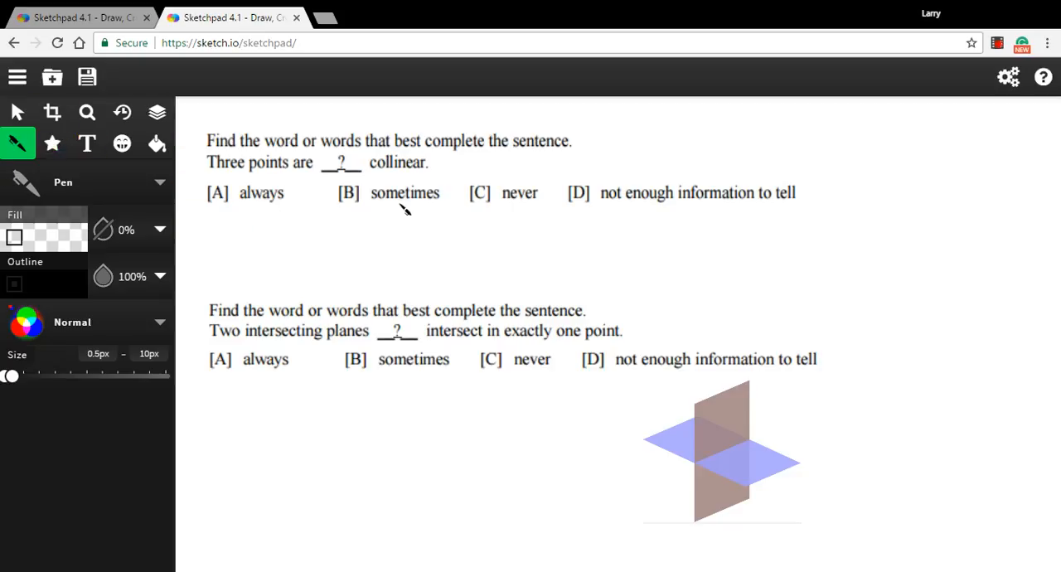
{"action": "mouse_move", "coordinate": [660, 243]}
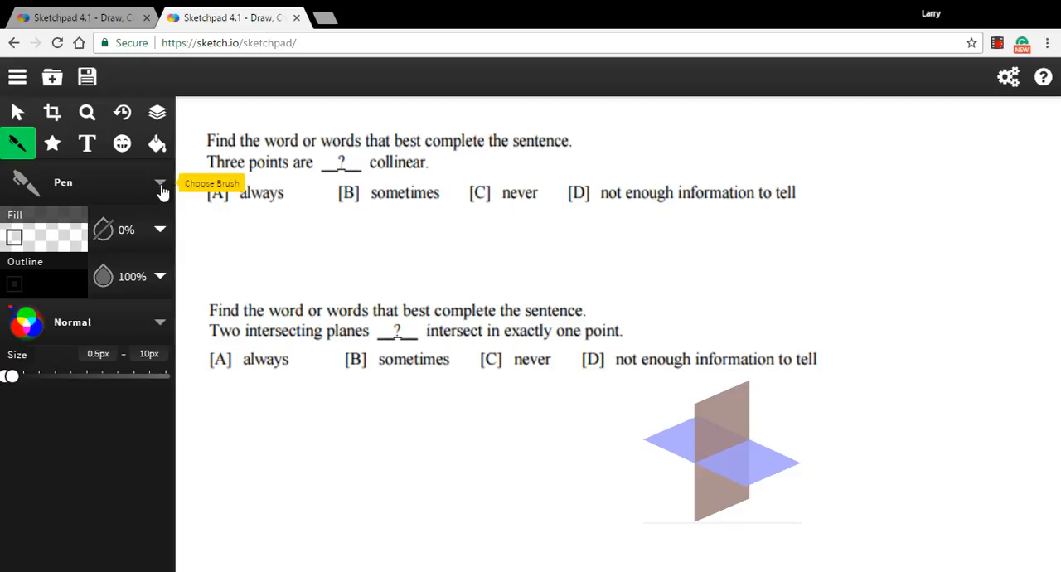
{"action": "left_click", "coordinate": [159, 182]}
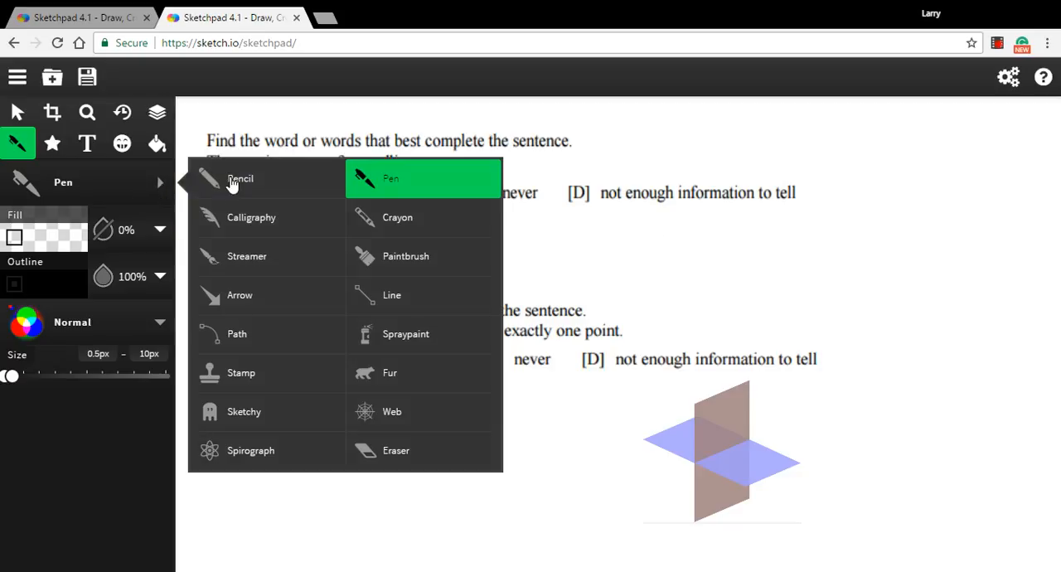
- With the Pencil brush, sketch an arrowed line with points, cross out 'always' and 'never', circle 'sometimes'
{"action": "left_click", "coordinate": [240, 179]}
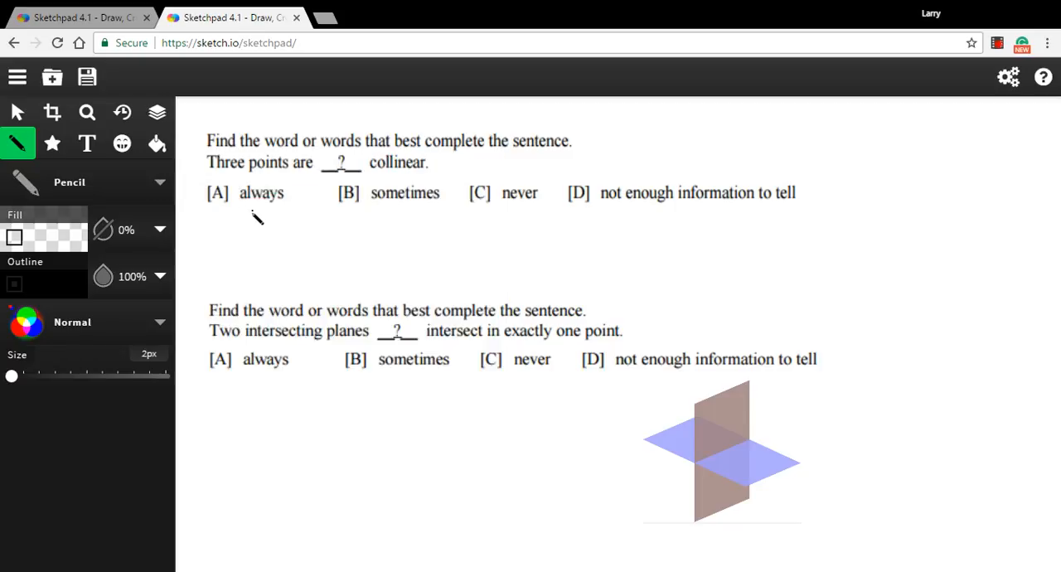
{"action": "mouse_move", "coordinate": [282, 239]}
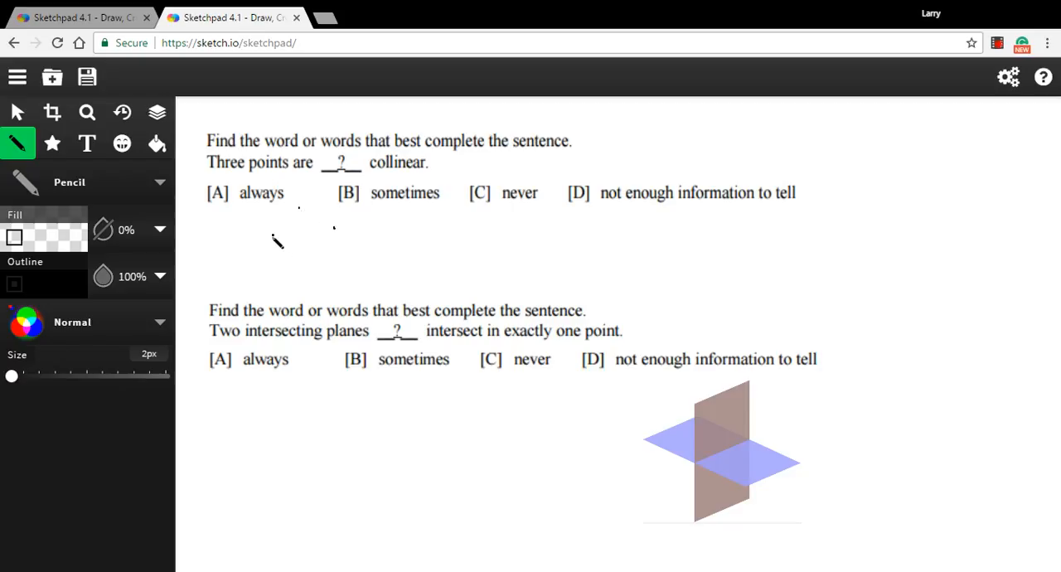
{"action": "left_click_drag", "start_coordinate": [262, 235], "coordinate": [348, 230]}
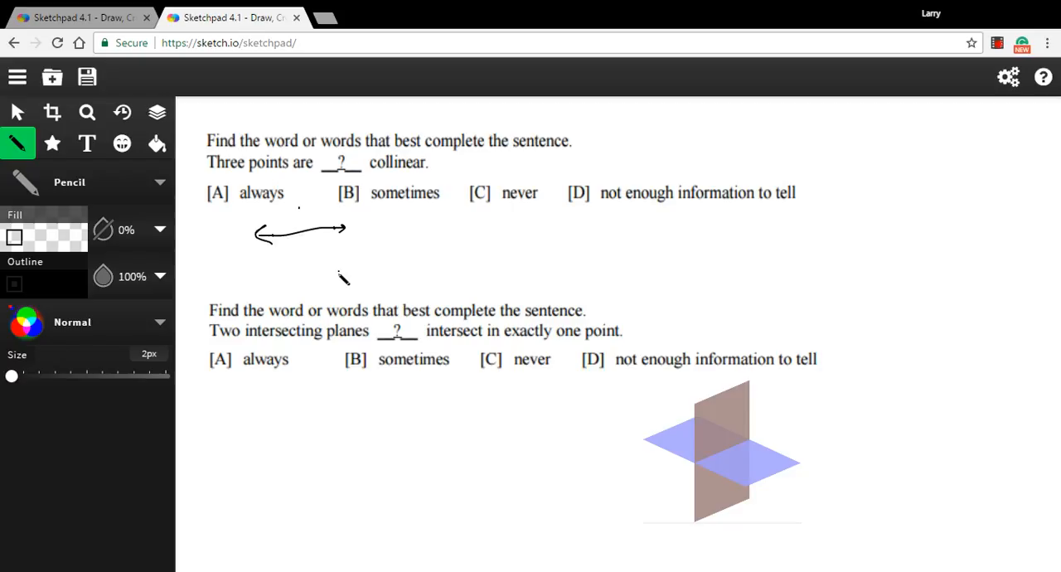
{"action": "left_click_drag", "start_coordinate": [302, 273], "coordinate": [428, 252]}
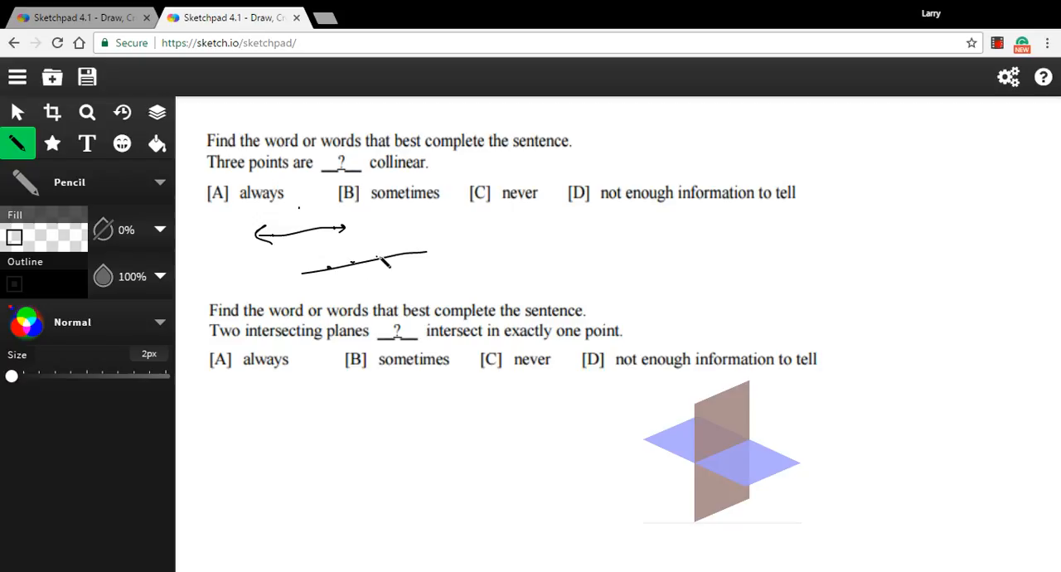
{"action": "left_click_drag", "start_coordinate": [402, 257], "coordinate": [415, 272]}
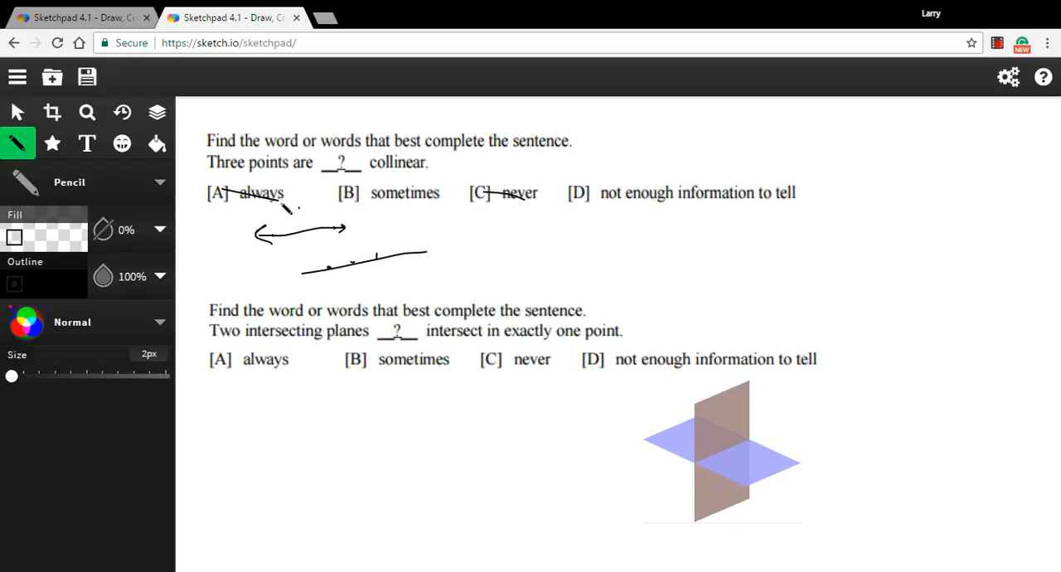
{"action": "left_click_drag", "start_coordinate": [348, 210], "coordinate": [456, 192]}
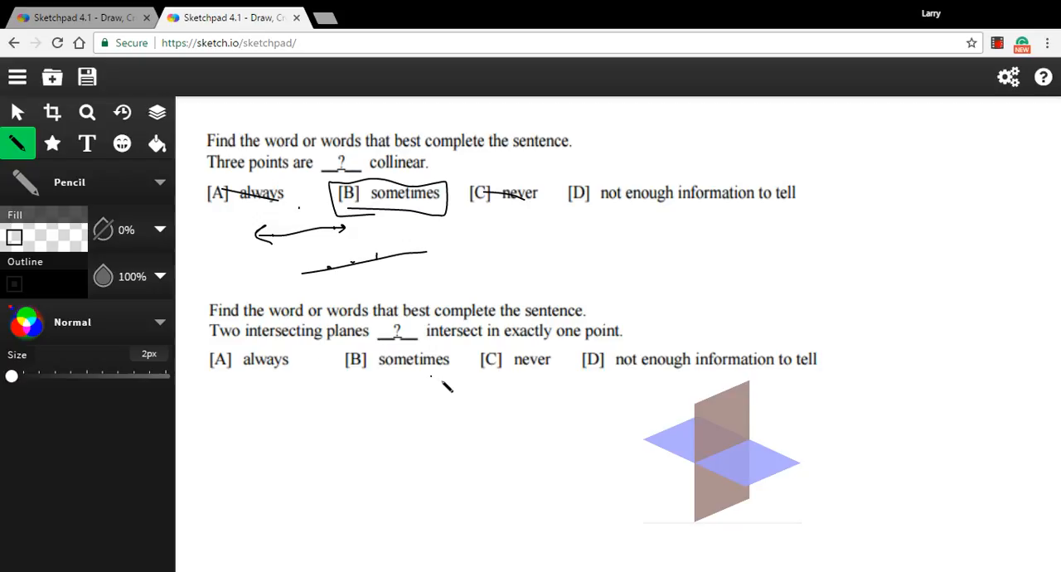
{"action": "mouse_move", "coordinate": [610, 348]}
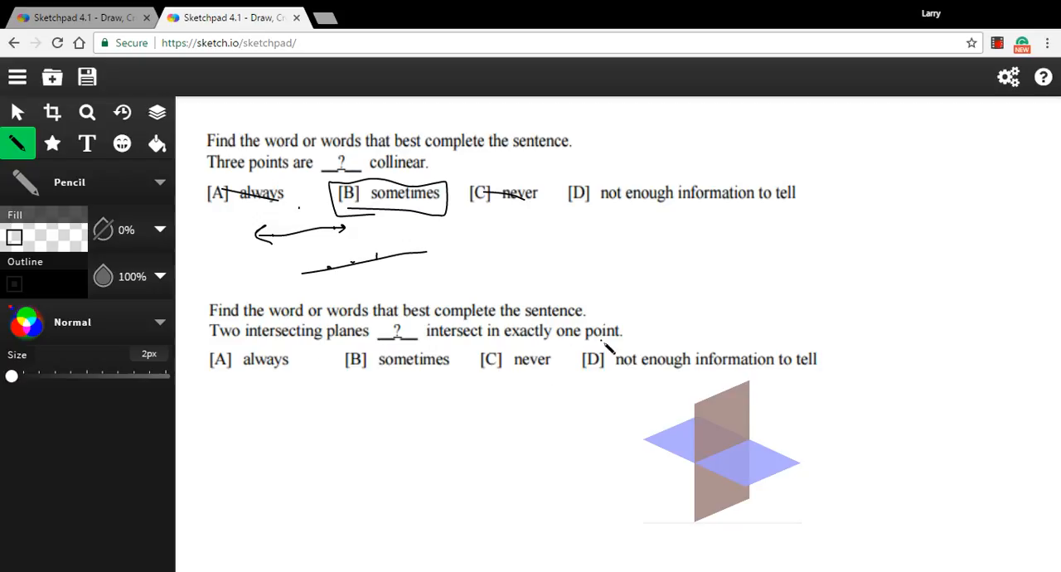
{"action": "mouse_move", "coordinate": [831, 391]}
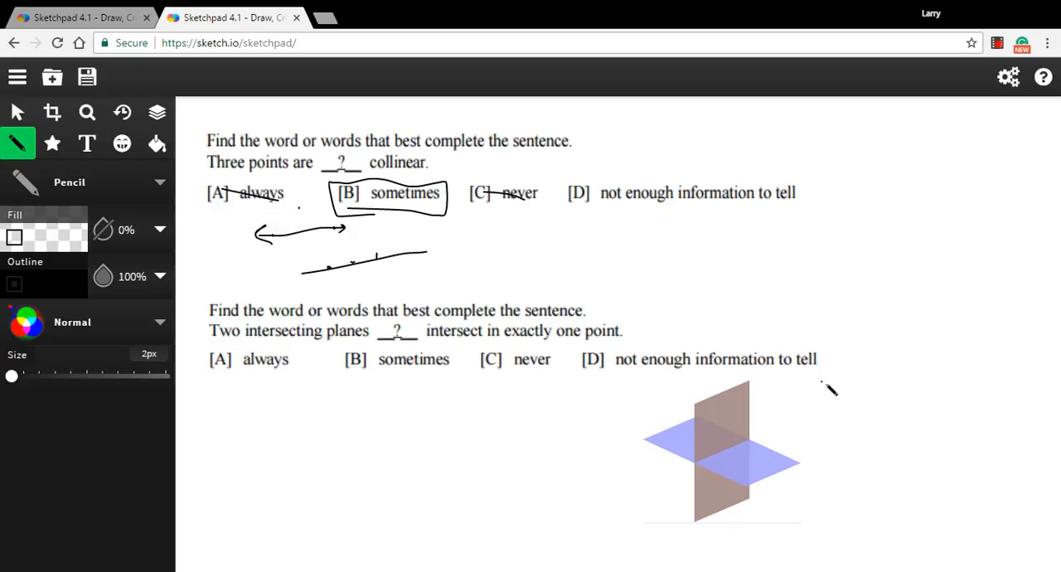
- Draw arrows on the two planes and along their line of intersection
{"action": "left_click_drag", "start_coordinate": [832, 361], "coordinate": [799, 406]}
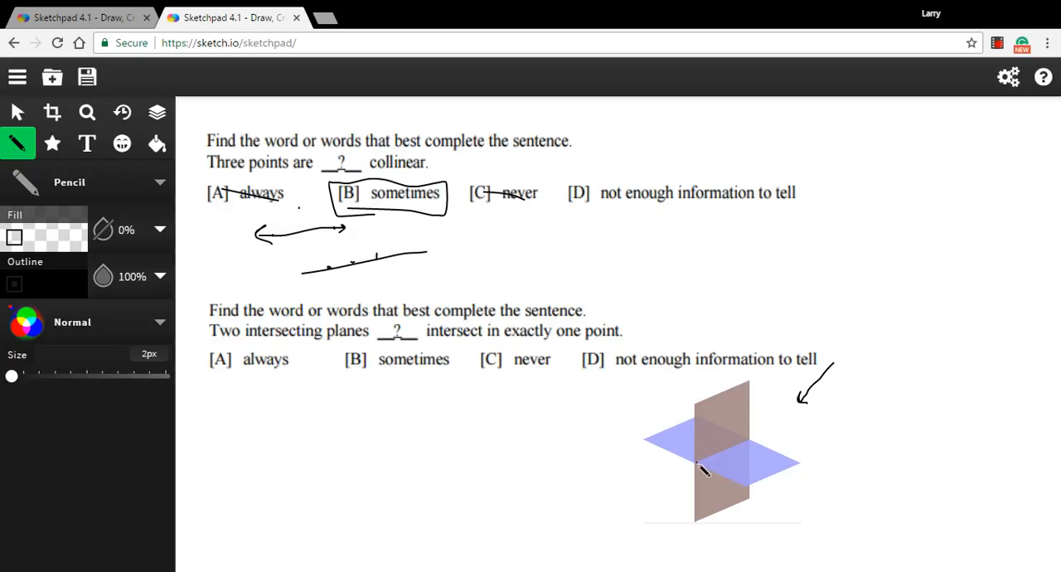
{"action": "left_click_drag", "start_coordinate": [697, 460], "coordinate": [743, 451]}
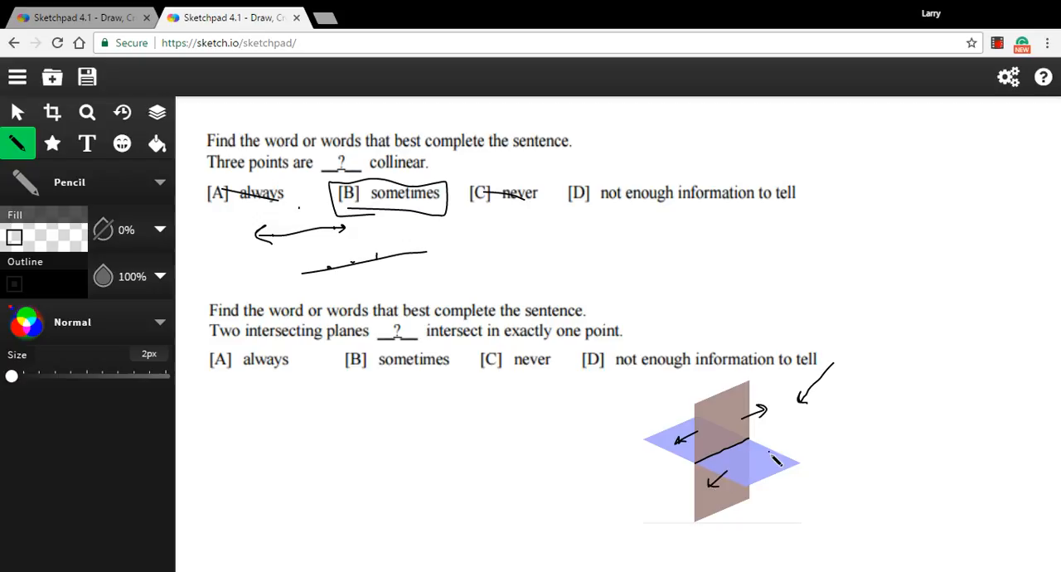
{"action": "left_click_drag", "start_coordinate": [796, 439], "coordinate": [763, 451]}
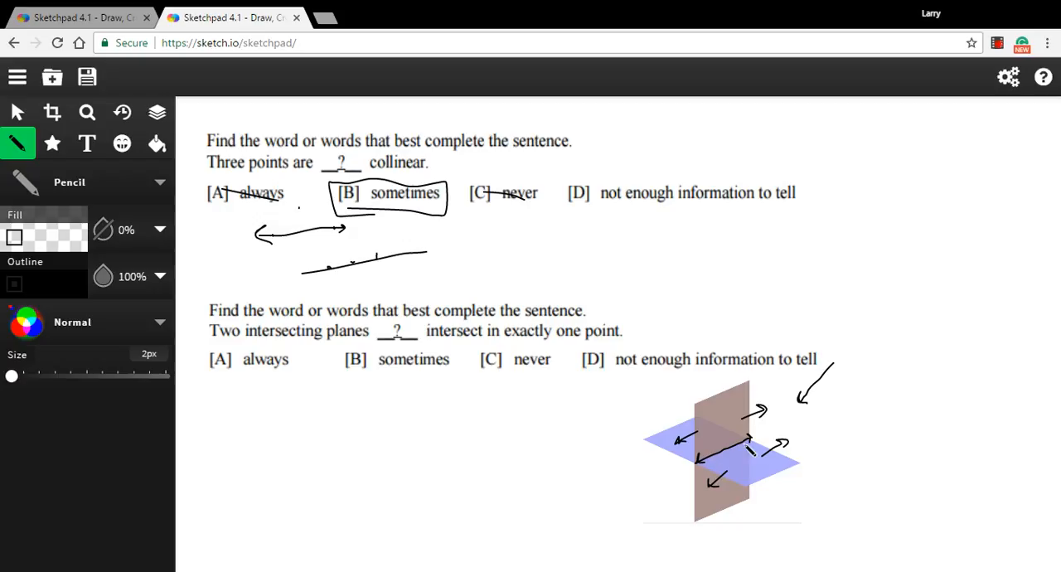
- Strike through the word 'one' in the question and circle answer C 'never'
{"action": "left_click_drag", "start_coordinate": [312, 355], "coordinate": [323, 345]}
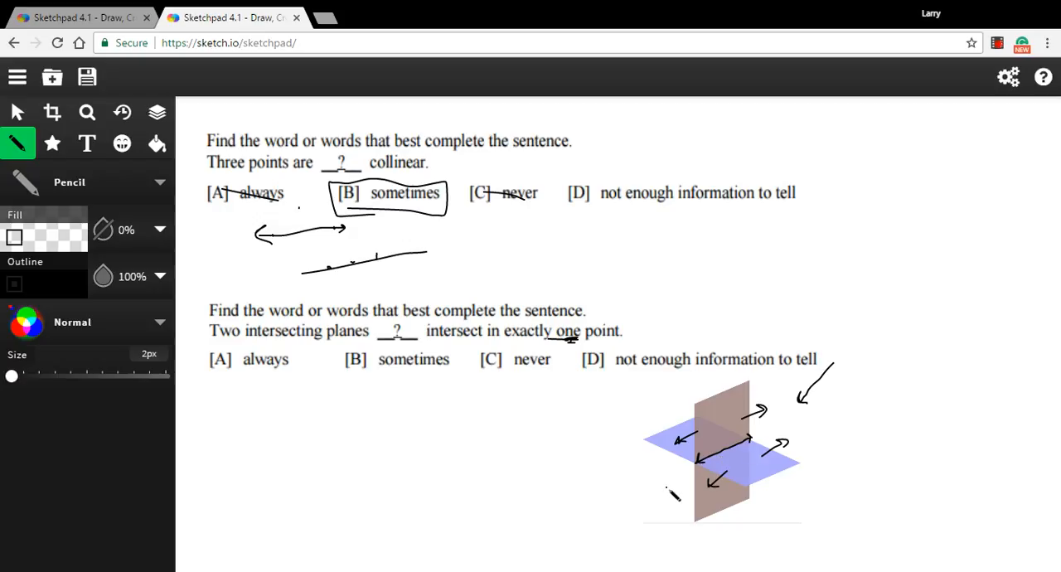
{"action": "left_click_drag", "start_coordinate": [501, 368], "coordinate": [514, 381]}
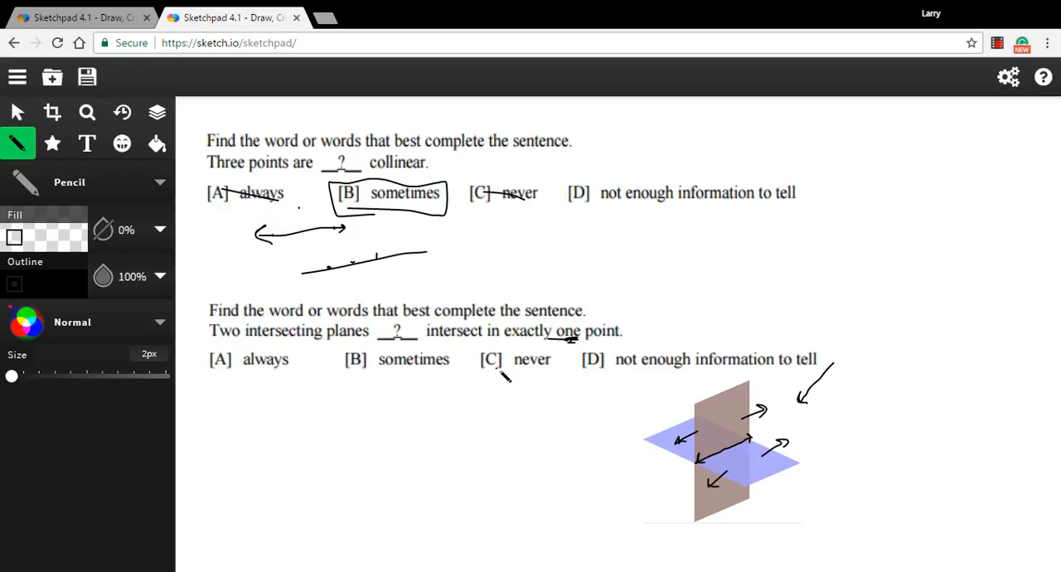
{"action": "left_click_drag", "start_coordinate": [509, 371], "coordinate": [549, 371]}
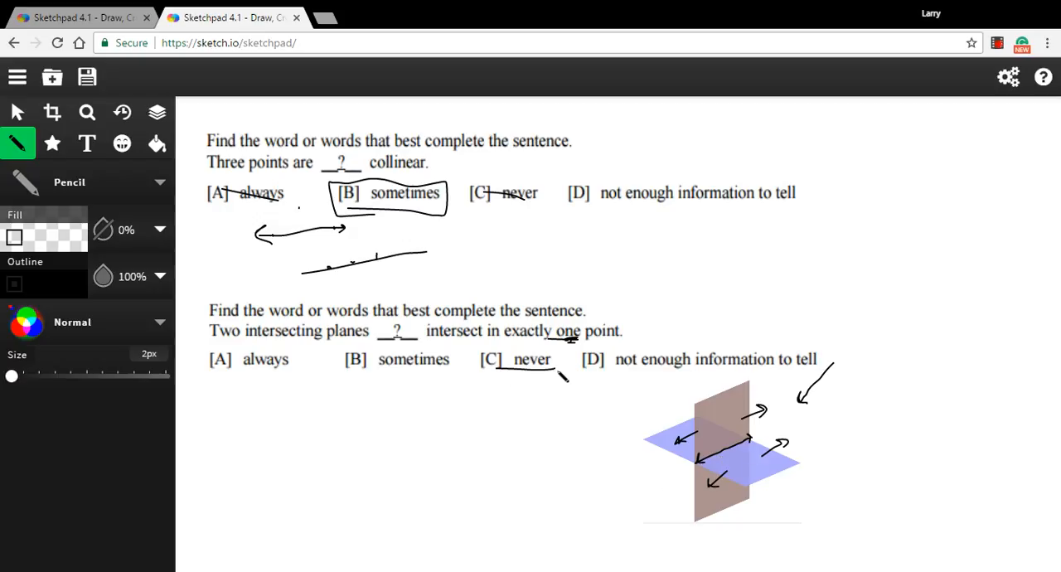